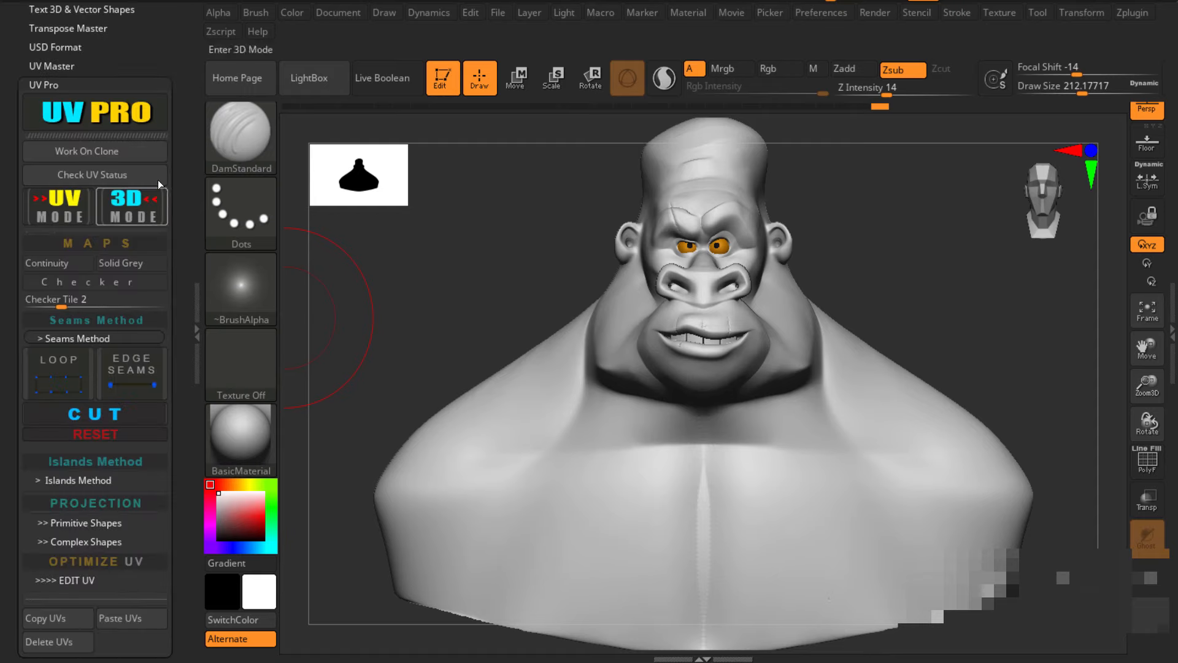
mouse_move(94, 174)
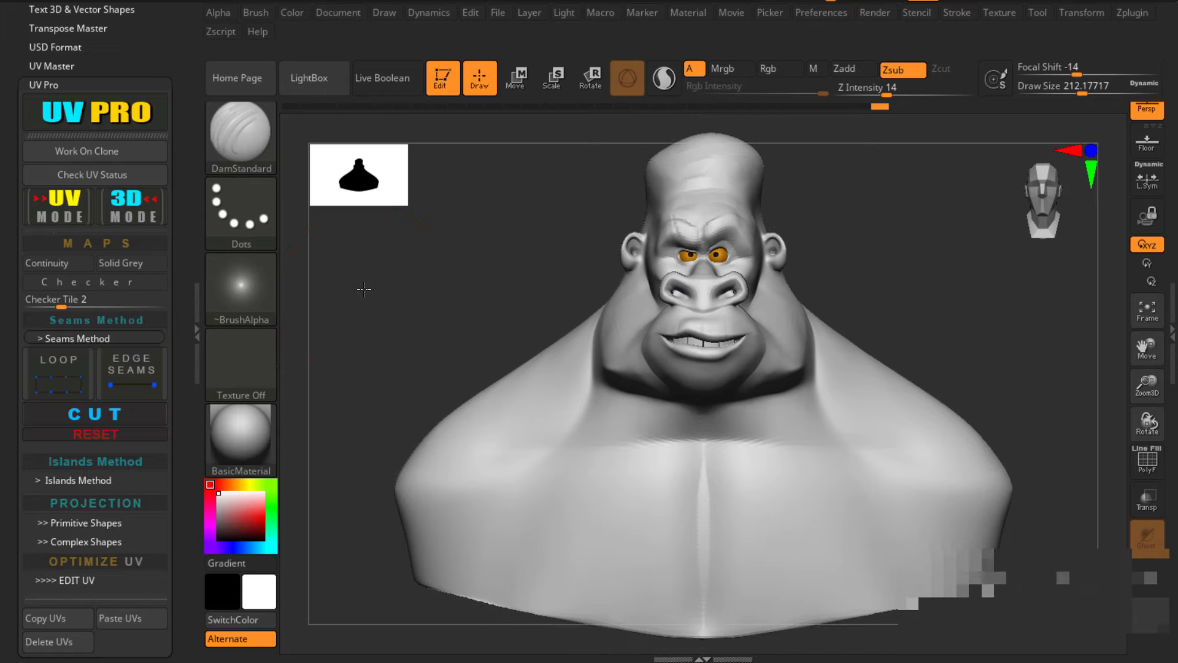
- With UV Pro's Edge Seams and Loop brushes, paint a seam edge and a seam loop across the head
click(95, 174)
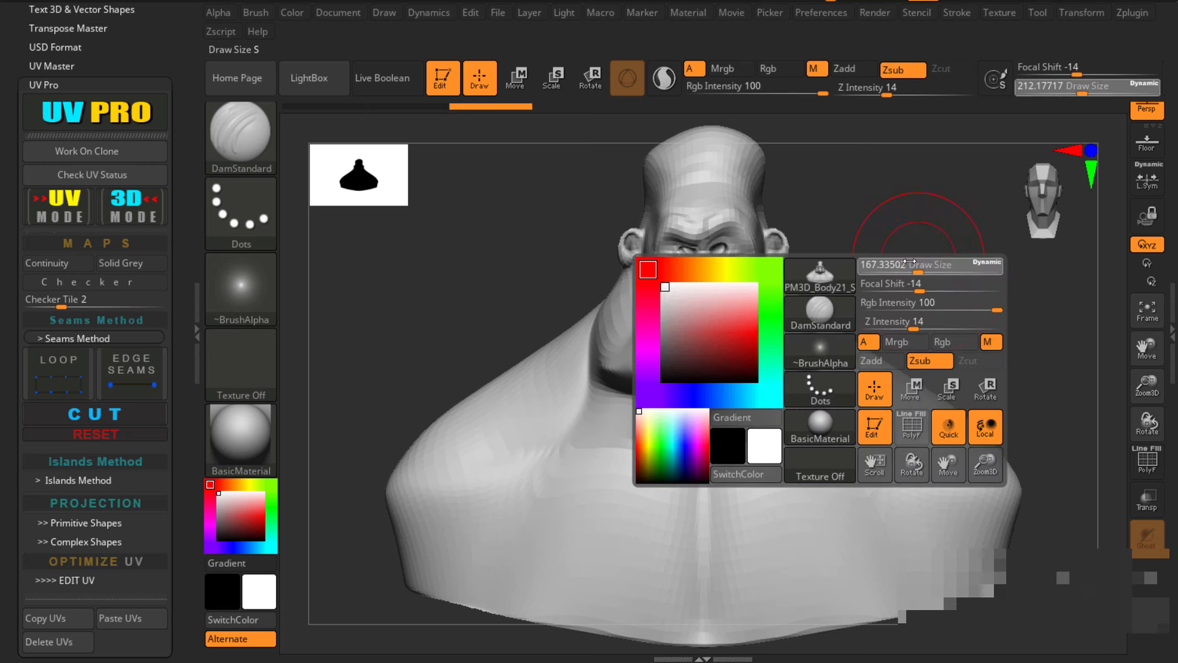
click(130, 371)
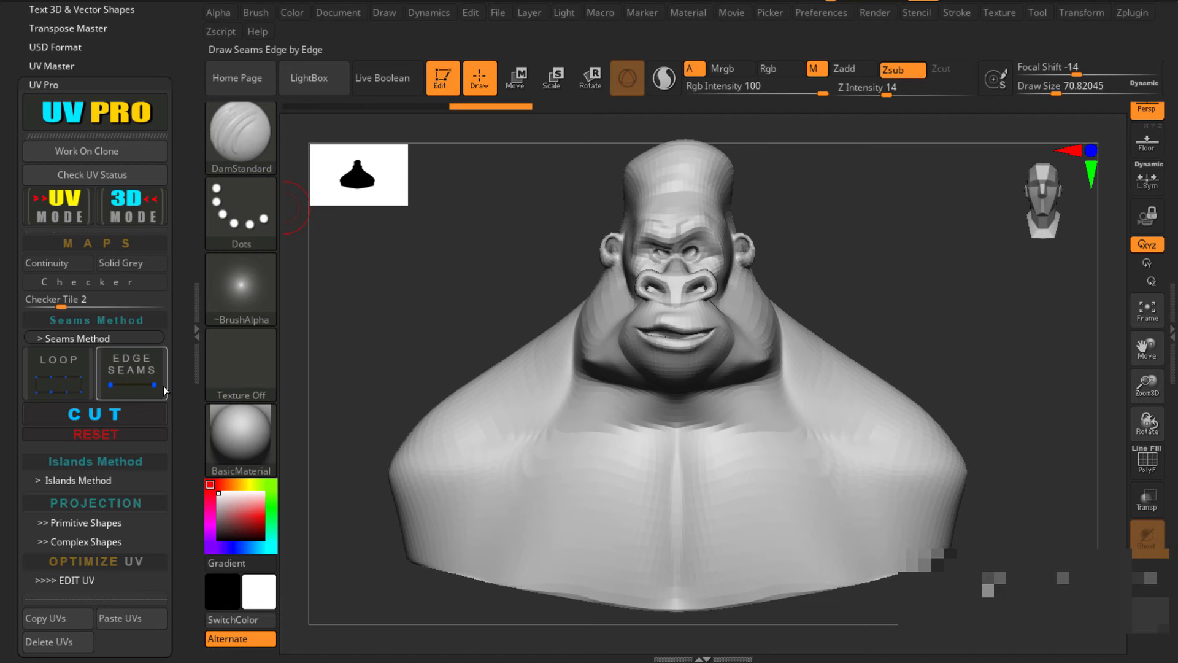
click(57, 373)
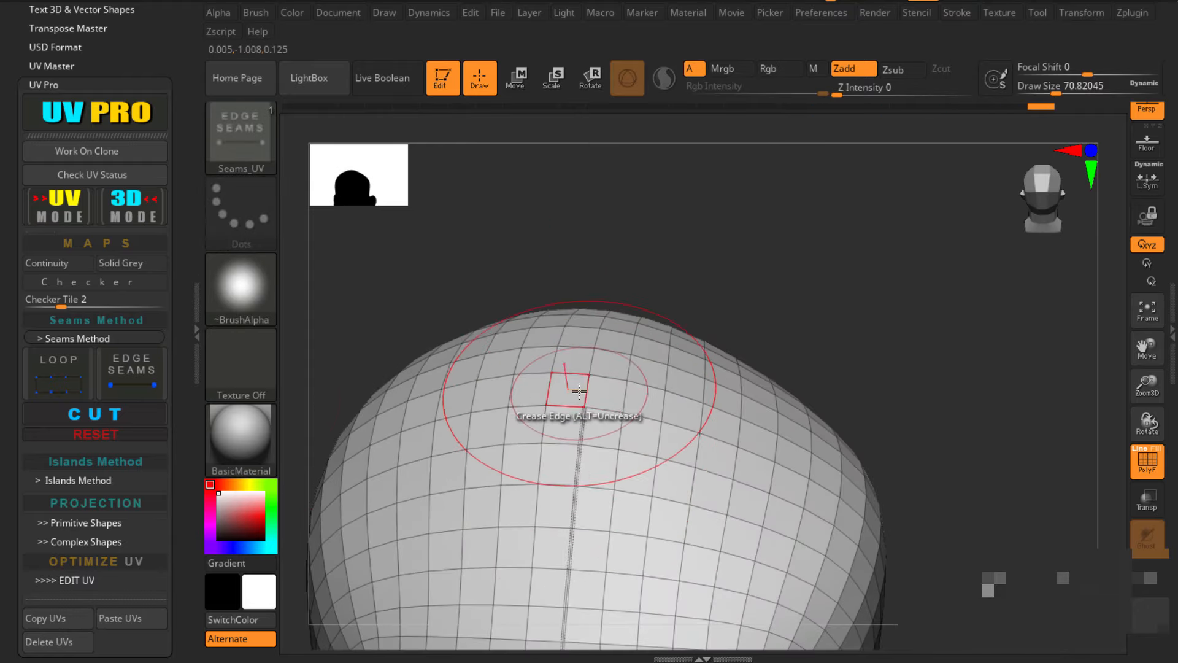
drag(578, 391, 612, 368)
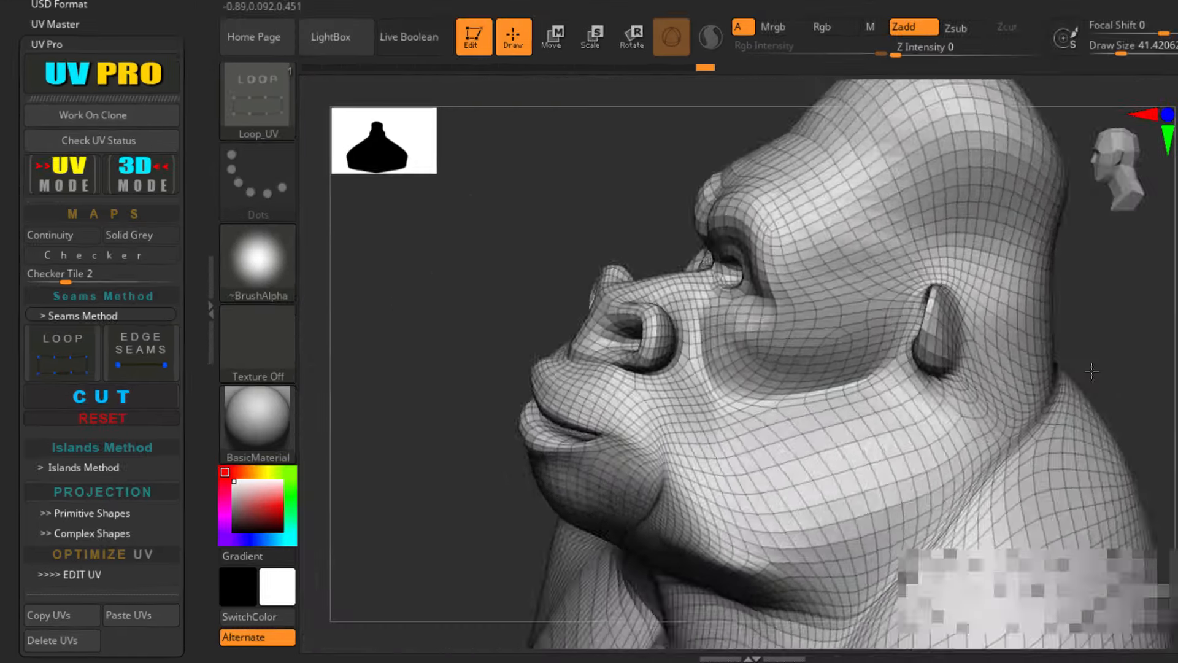
drag(1092, 370, 864, 283)
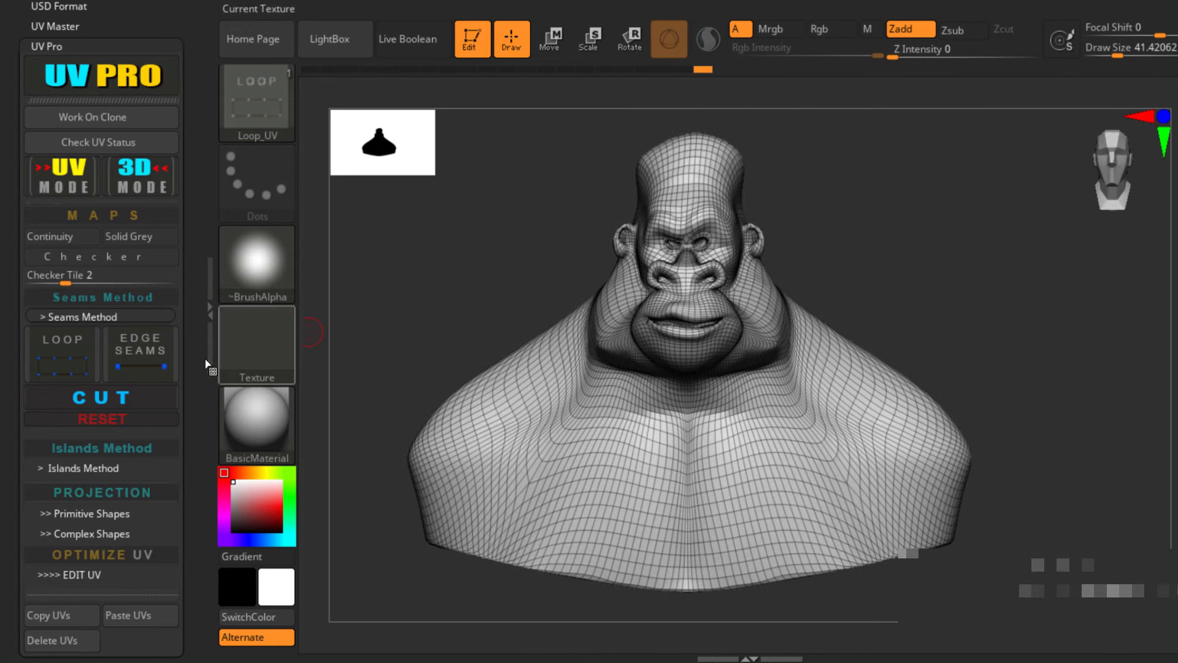
- Run UV Pro's CUT to split the bust along its seams and unwrap it
click(102, 397)
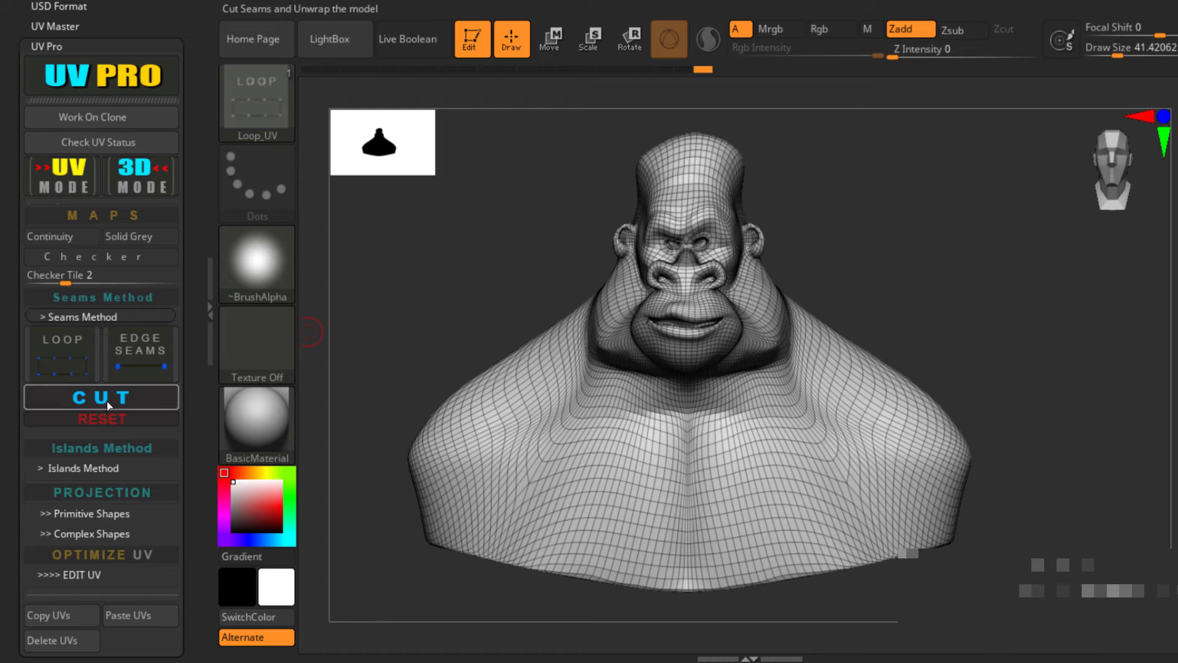
click(101, 397)
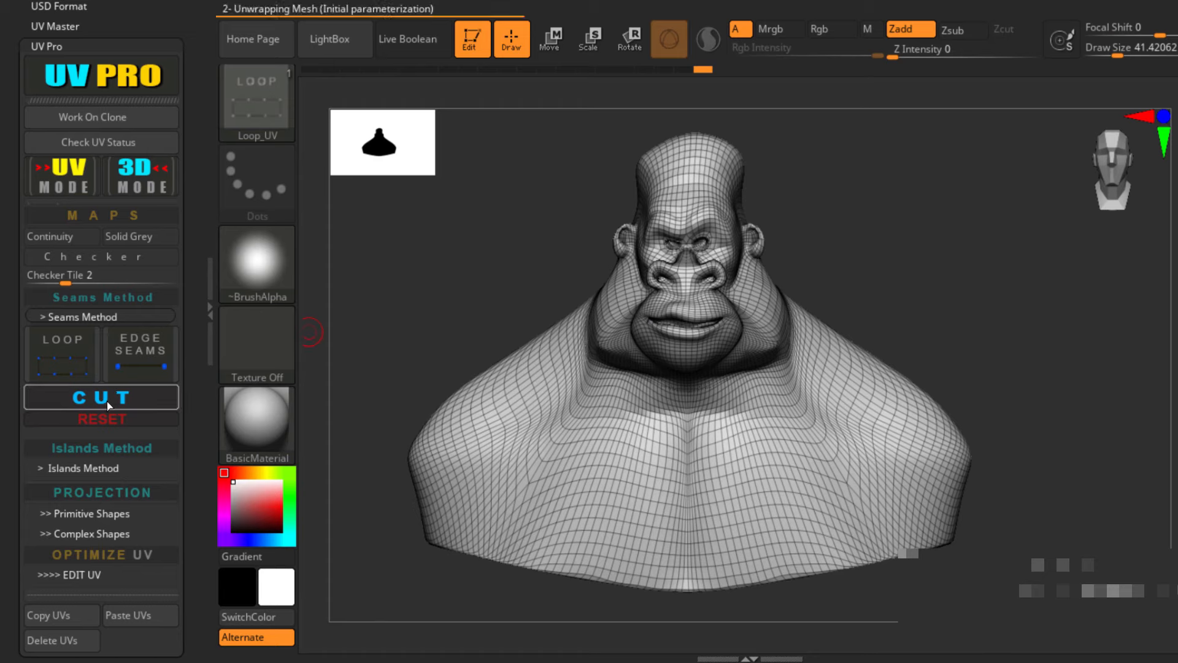
click(100, 398)
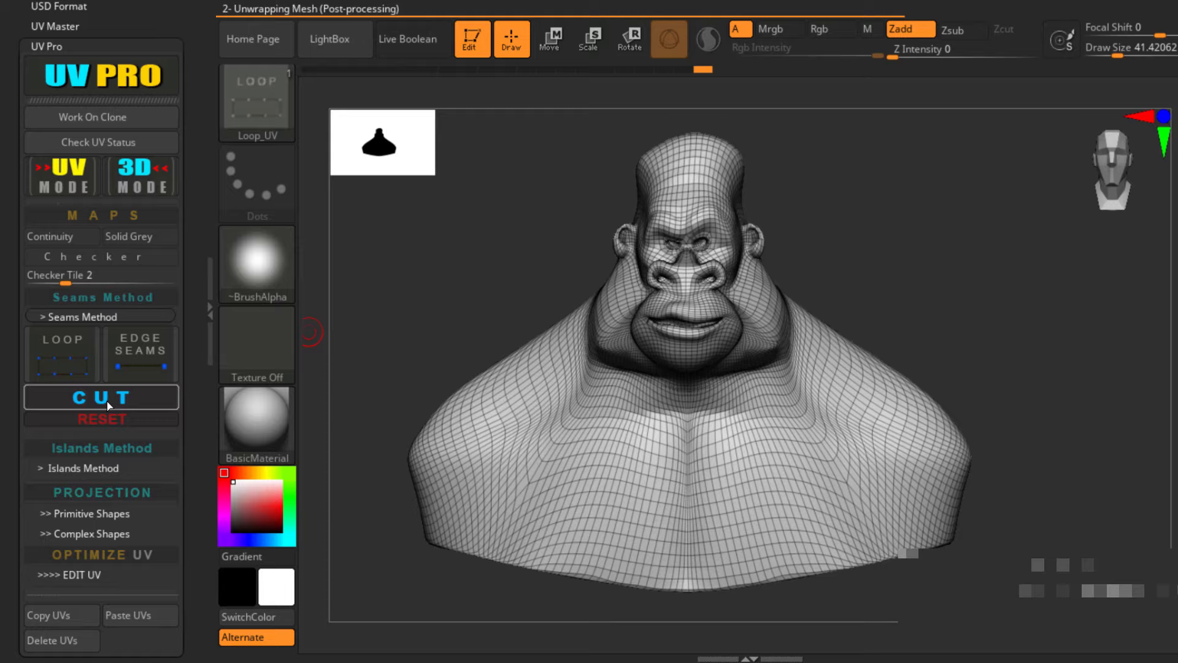
click(101, 397)
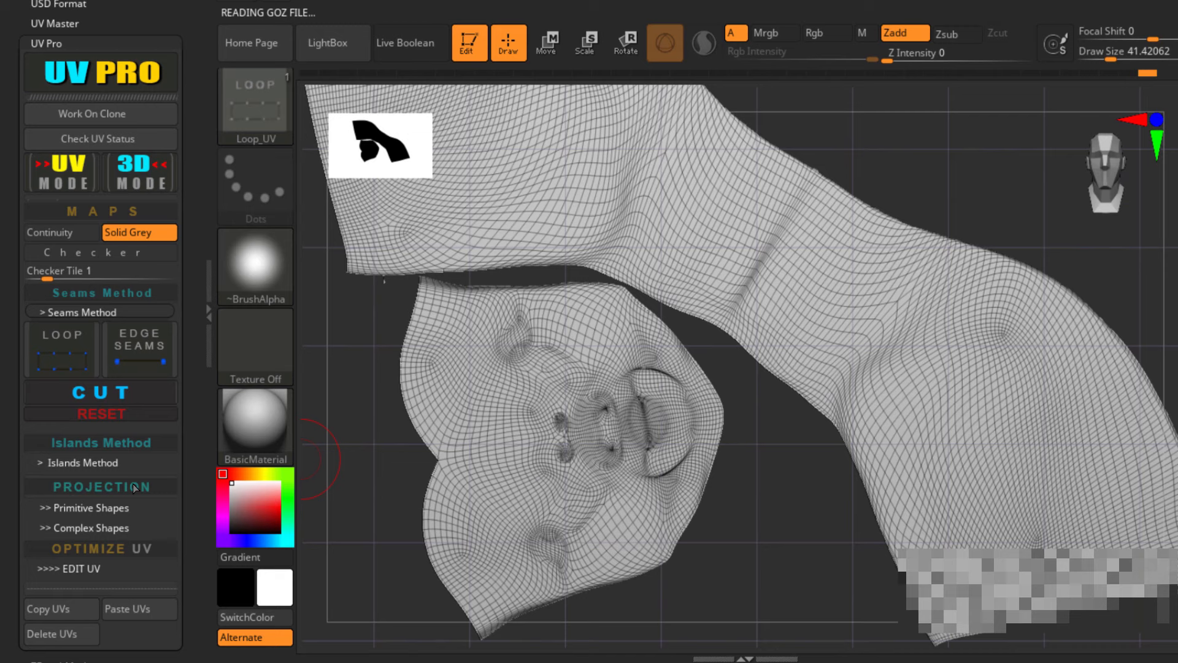
- Scroll the UV Pro panel to reach Islands UV polygroups
scroll(down, 3)
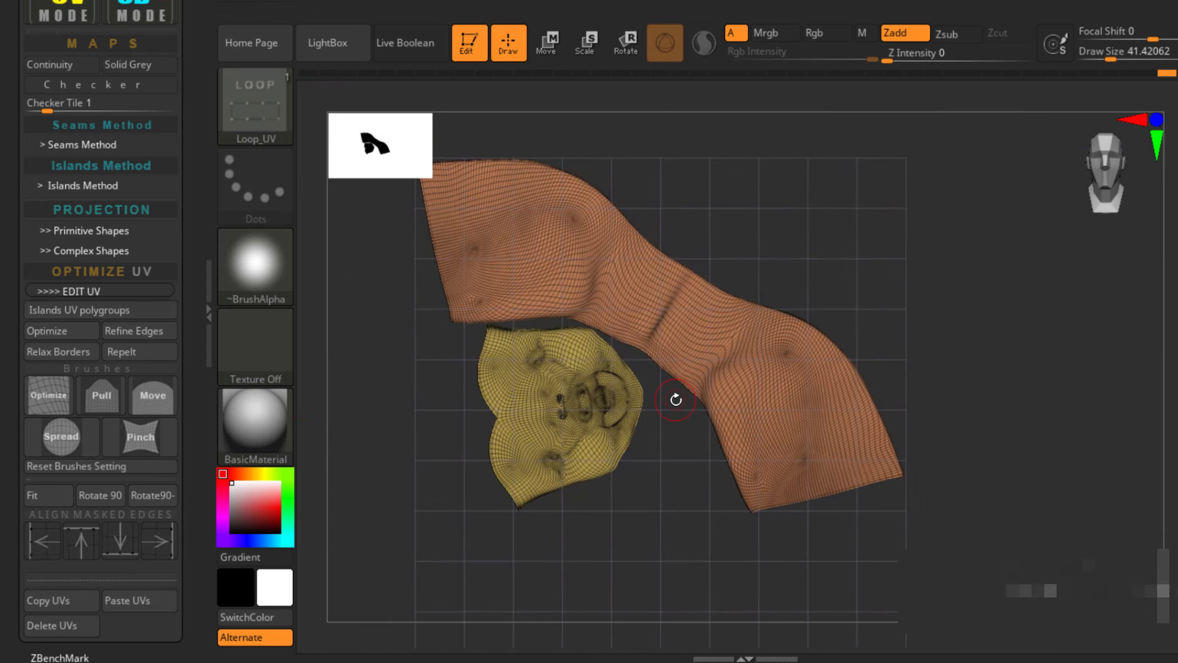
- Isolate the face UV island, hiding the body island, and frame it in view
click(546, 43)
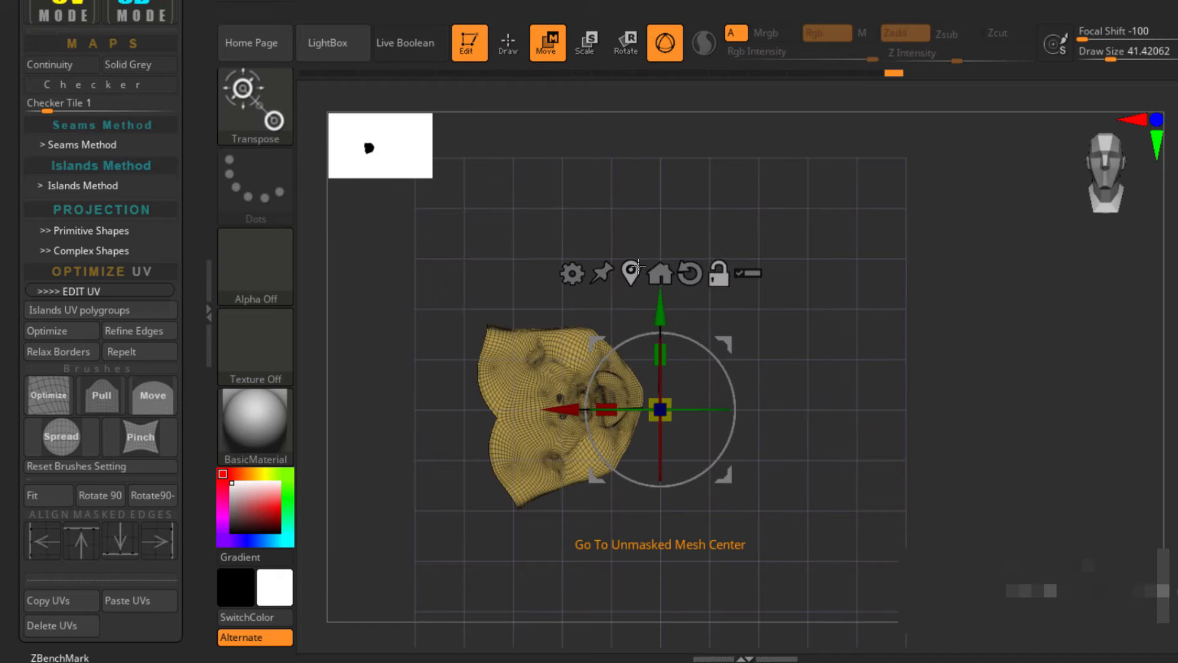
click(100, 494)
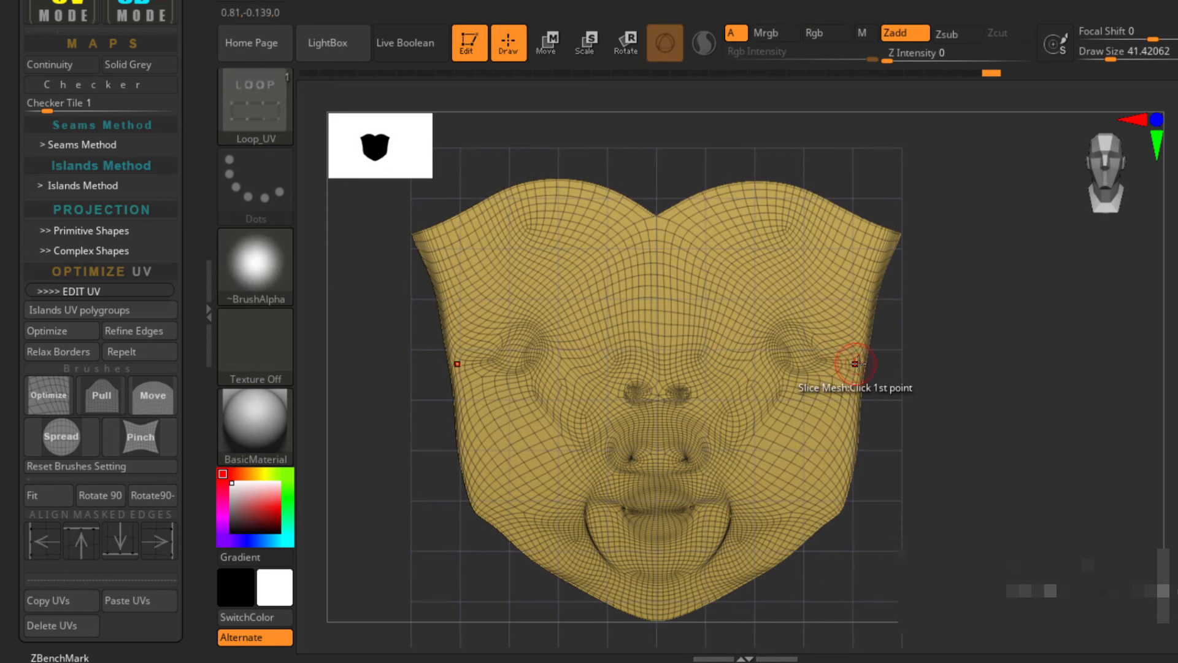
click(547, 43)
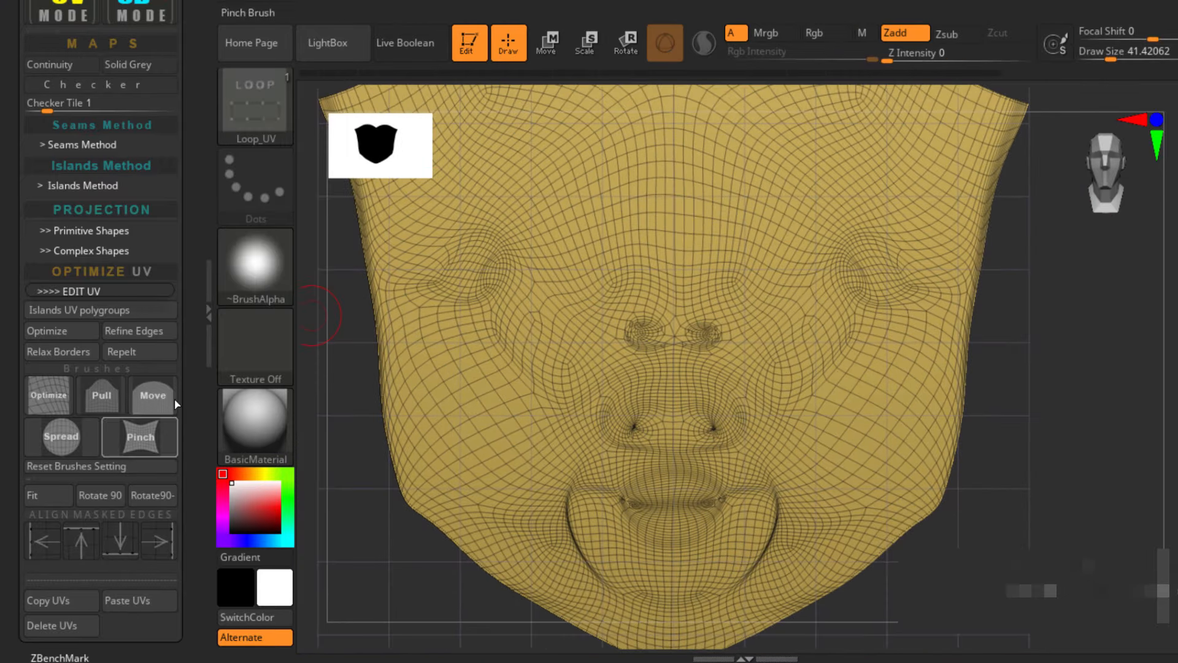
- Relax the stretched face-island UVs around the eyes with the Optimize UV brush
click(47, 396)
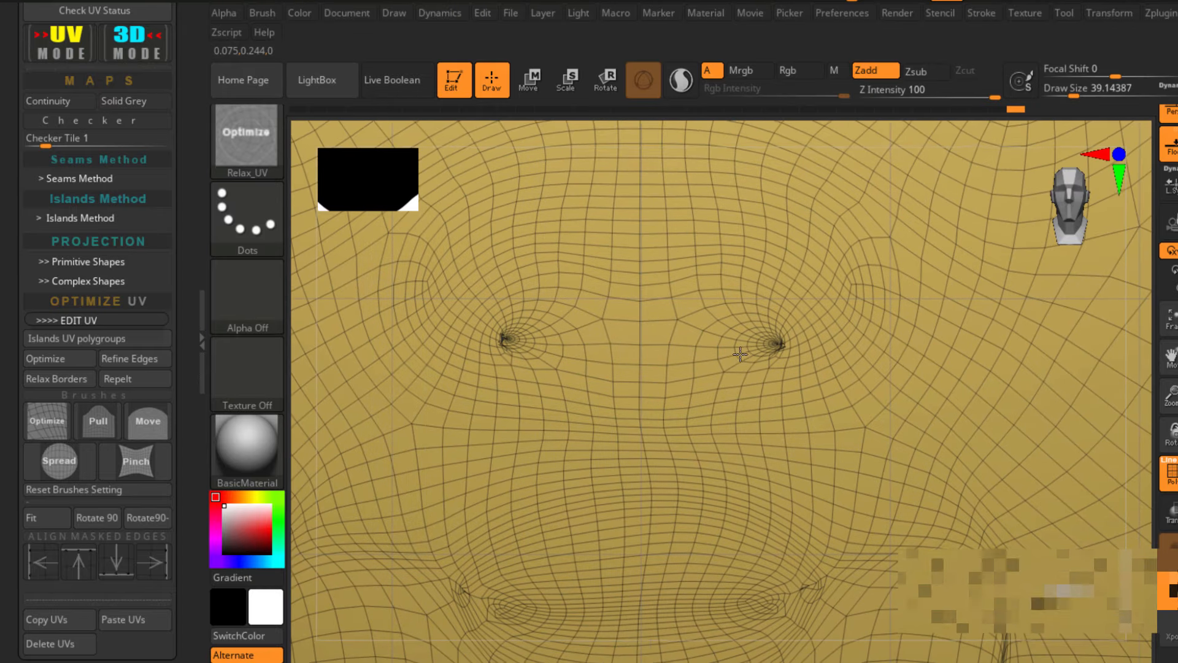
click(147, 421)
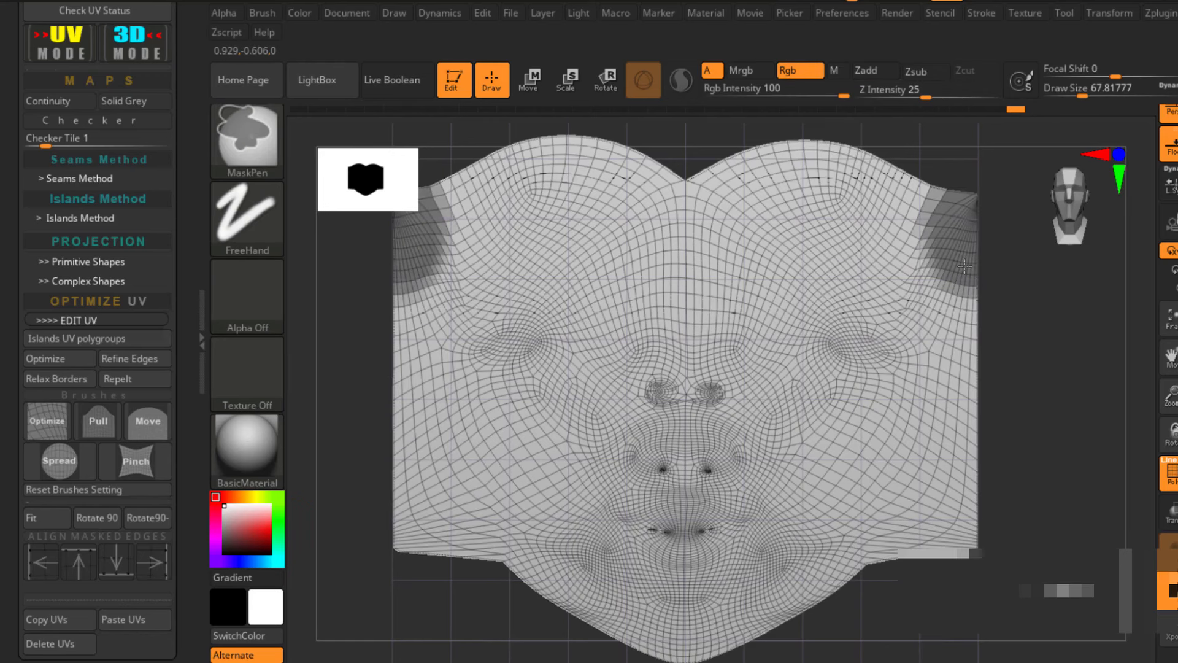
- Pull out the face island's upper corners, then apply Refine Edges and Relax Borders
click(134, 358)
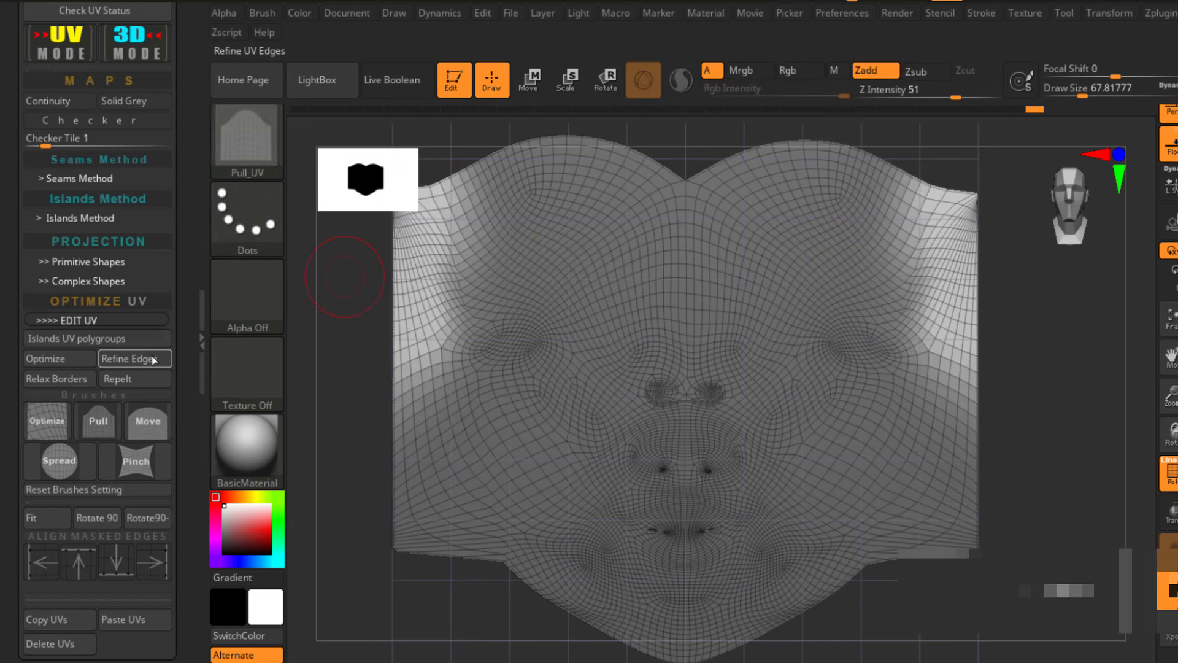
click(58, 378)
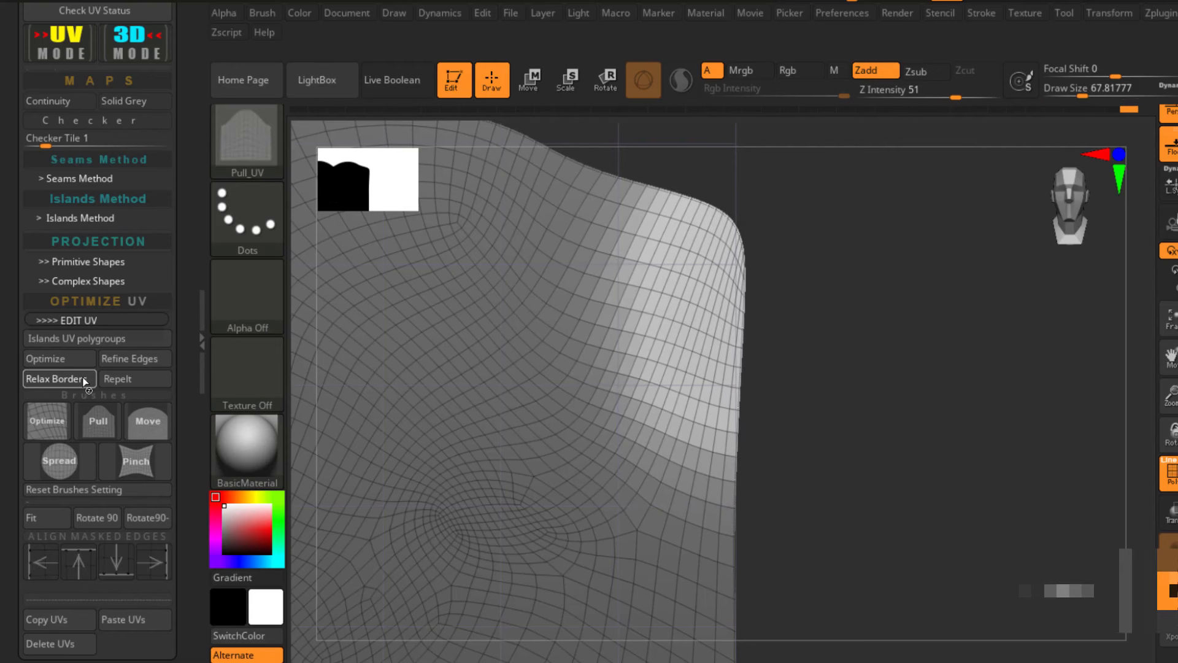
click(59, 378)
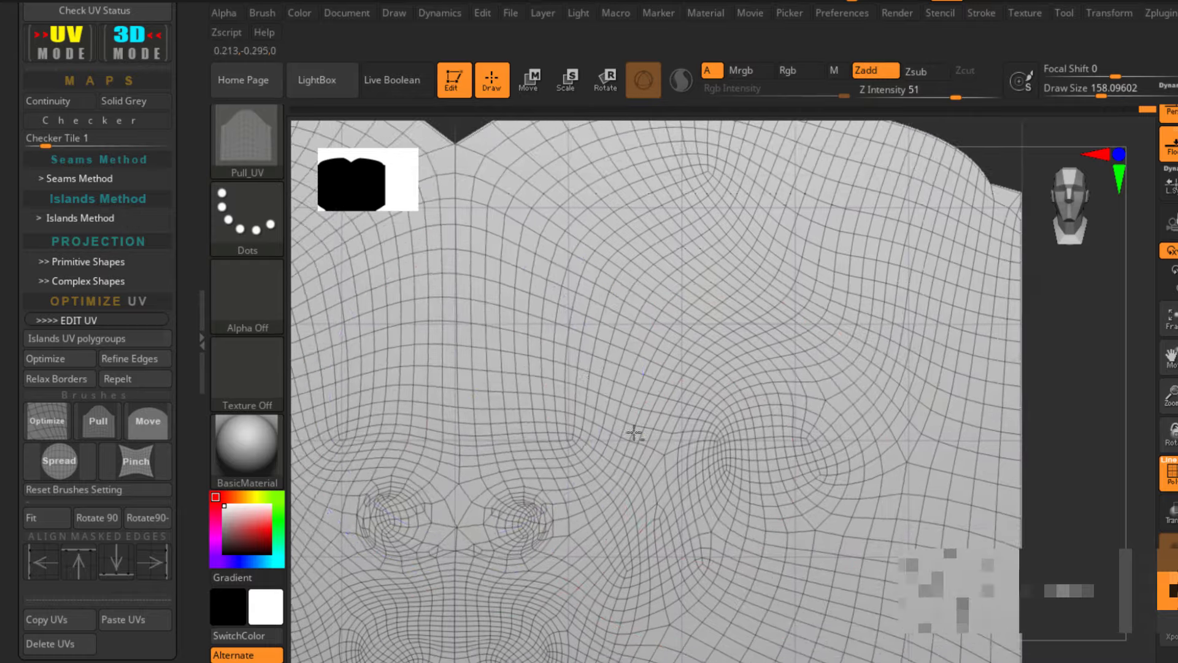
click(529, 79)
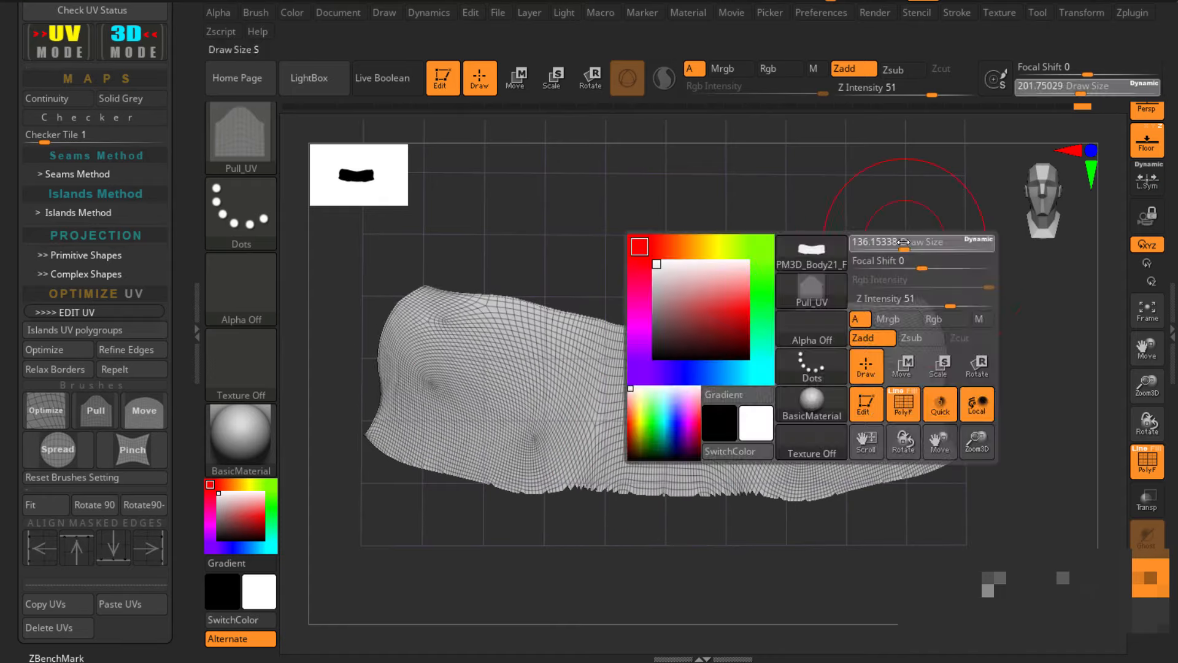
- Unhide both islands and move the face island above the body island
click(45, 411)
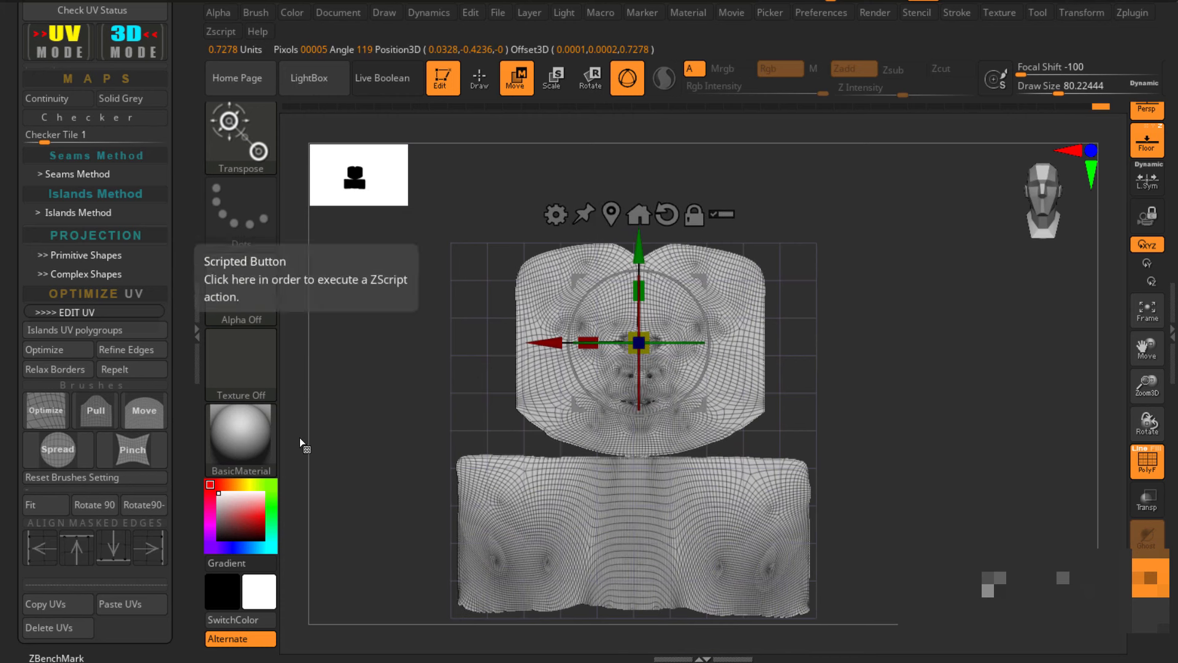
click(132, 41)
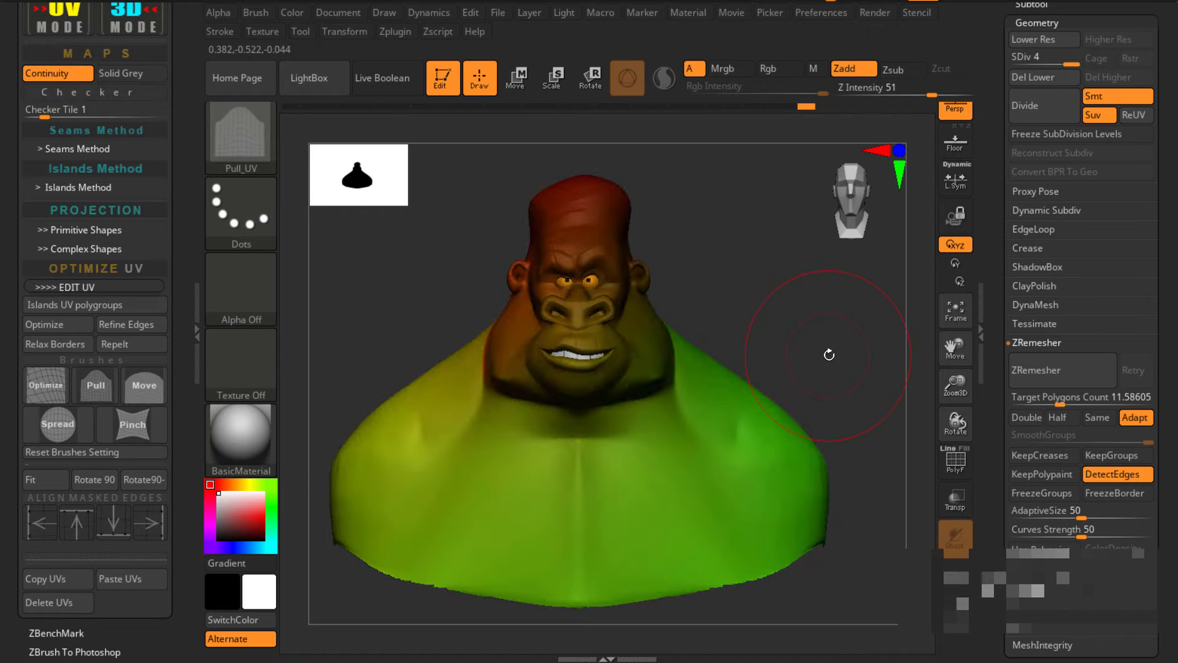
- Orbit the bust to inspect its red, green and yellow continuity colours
drag(826, 358, 643, 326)
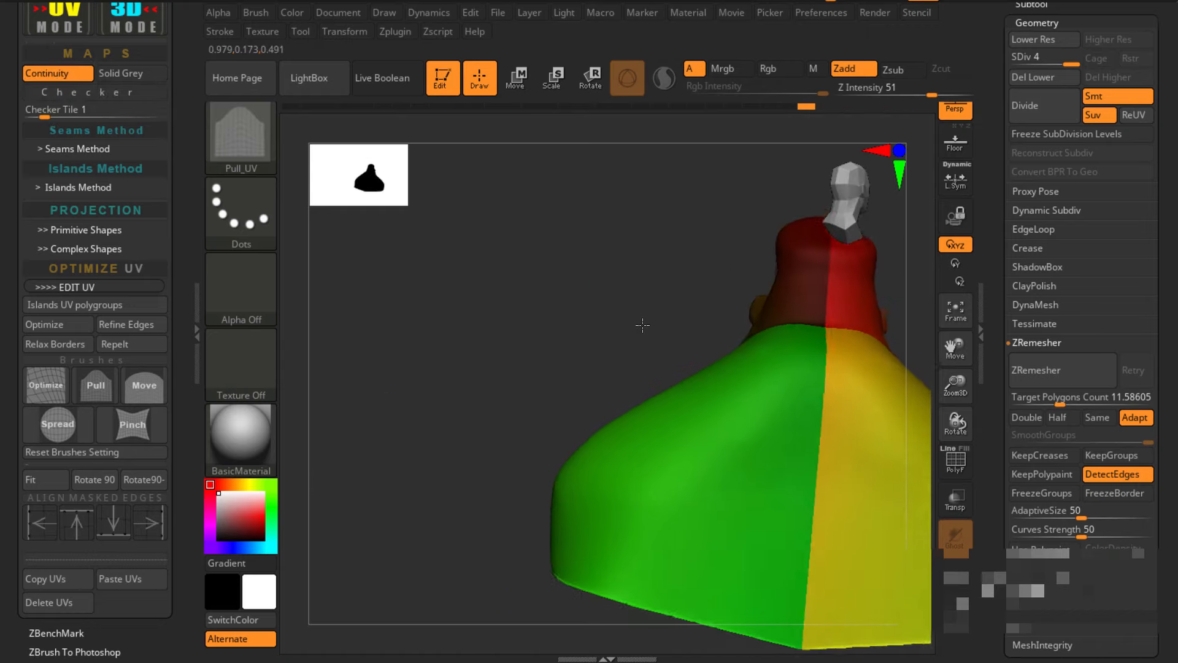